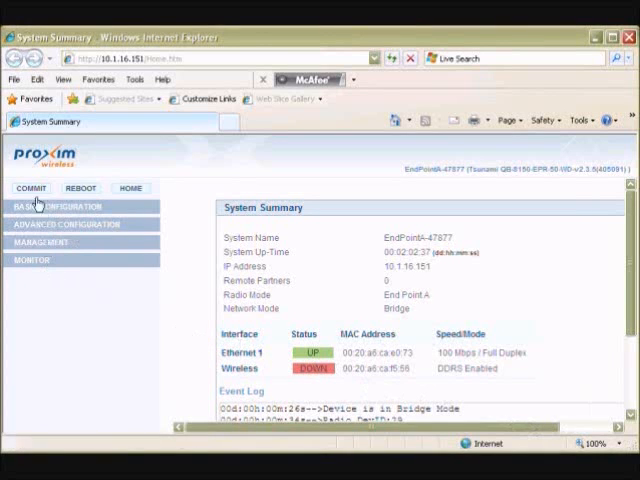
# - Expand the MANAGEMENT menu and open its Reset To Factory page
pyautogui.click(41, 242)
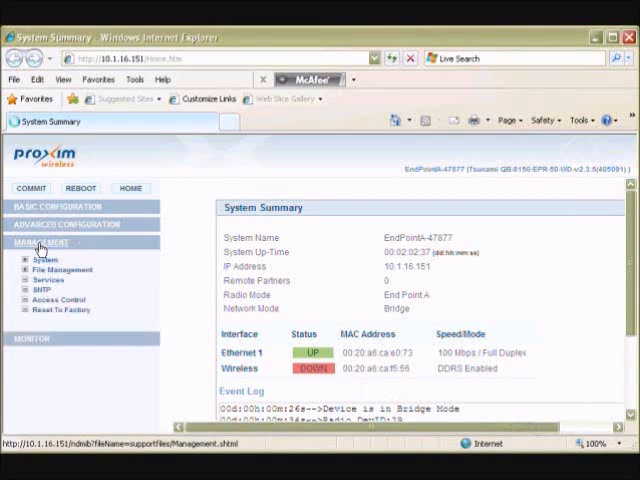
pyautogui.click(40, 242)
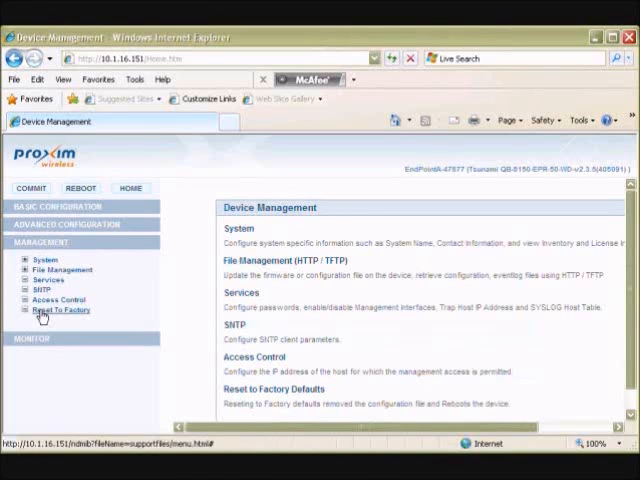
pyautogui.click(61, 309)
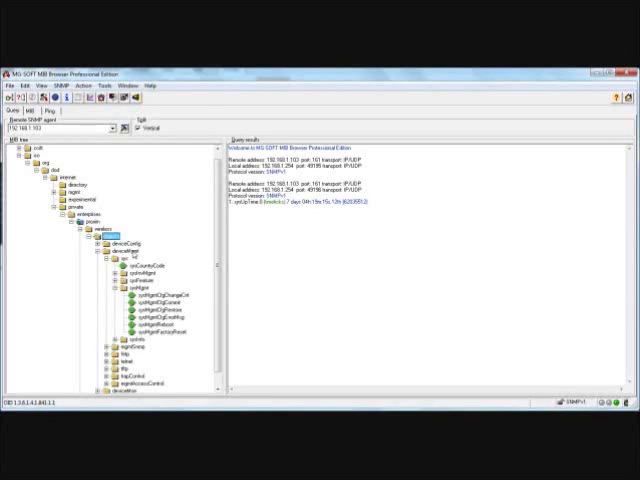
# - Expand sys > sysMgmt and choose Set on sysMgmtFactoryReset
pyautogui.click(120, 250)
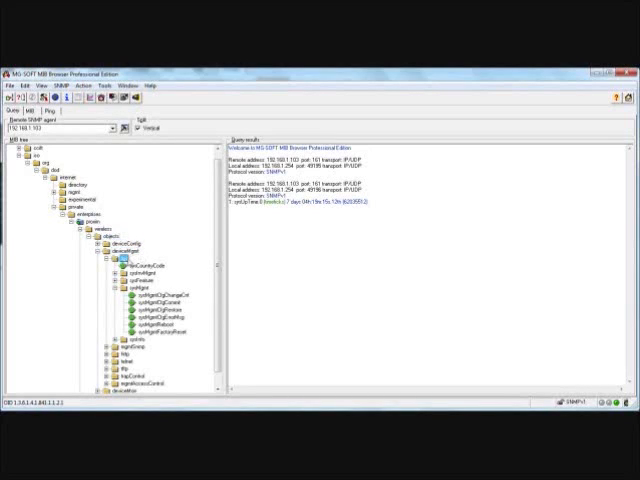
pyautogui.click(148, 295)
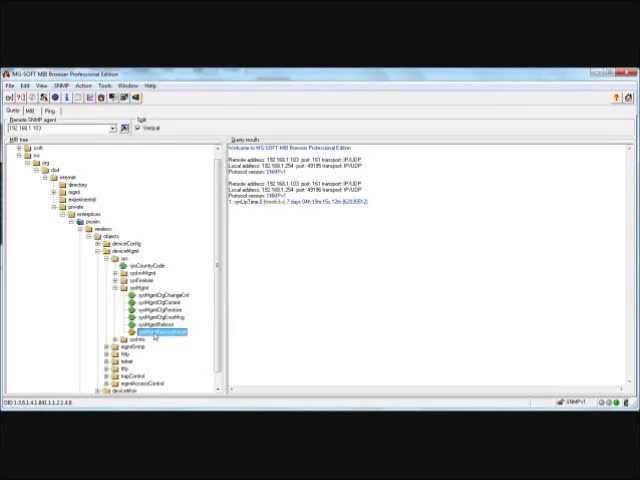
pyautogui.rightClick(165, 330)
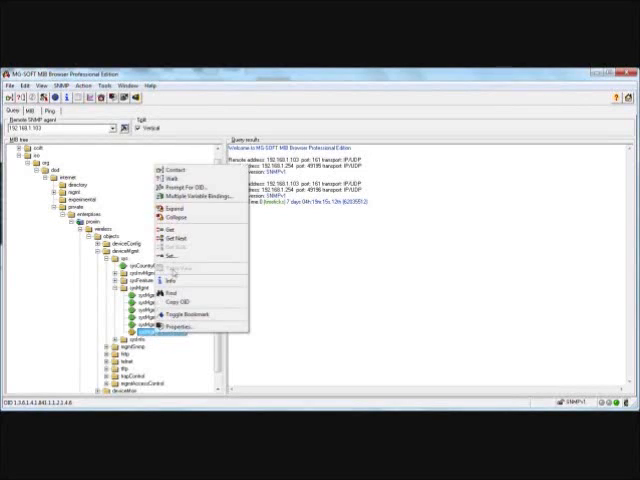
pyautogui.click(170, 260)
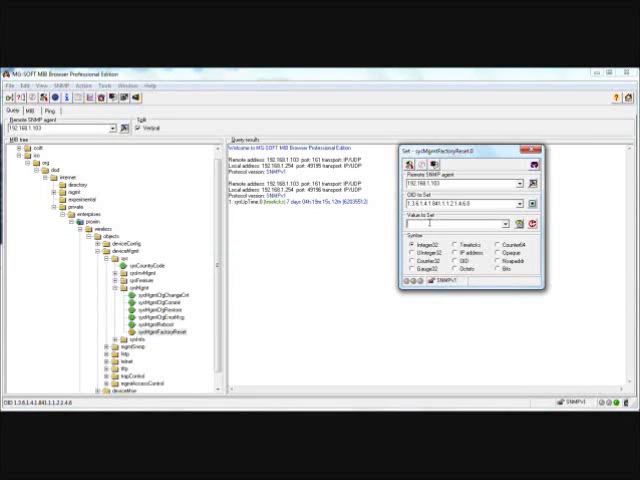